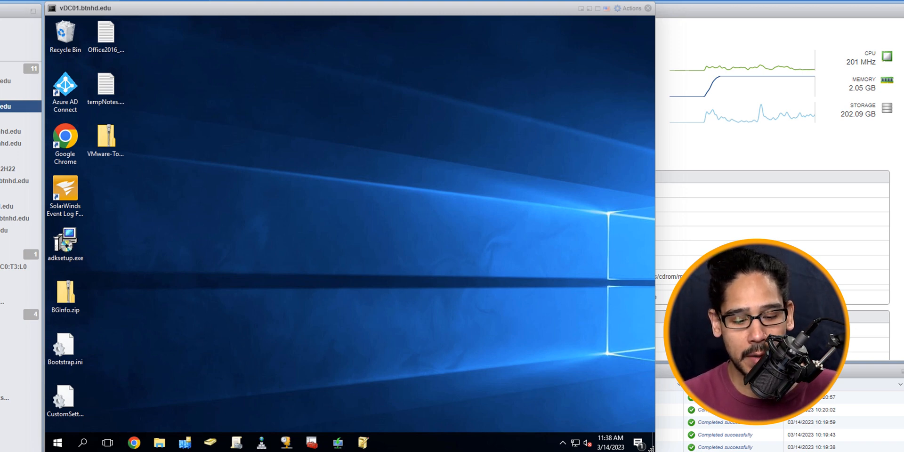
- Launch Group Policy Management from Windows Administrative Tools on the domain controller
left_click(59, 440)
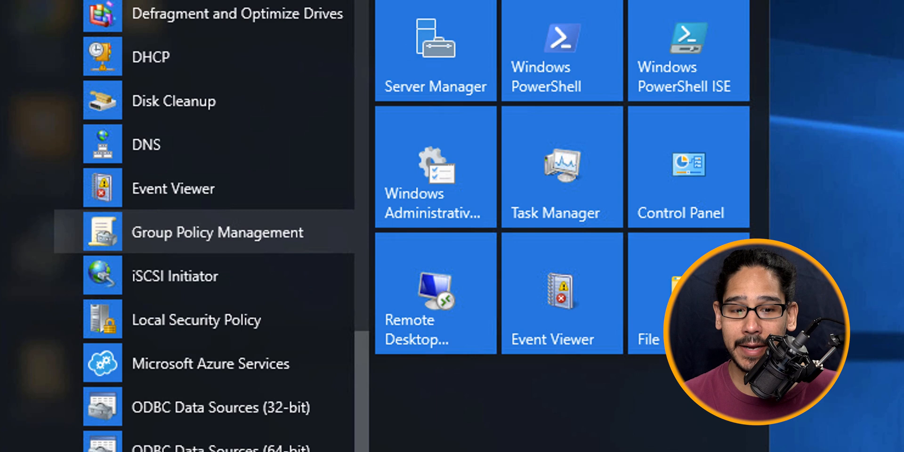
left_click(217, 232)
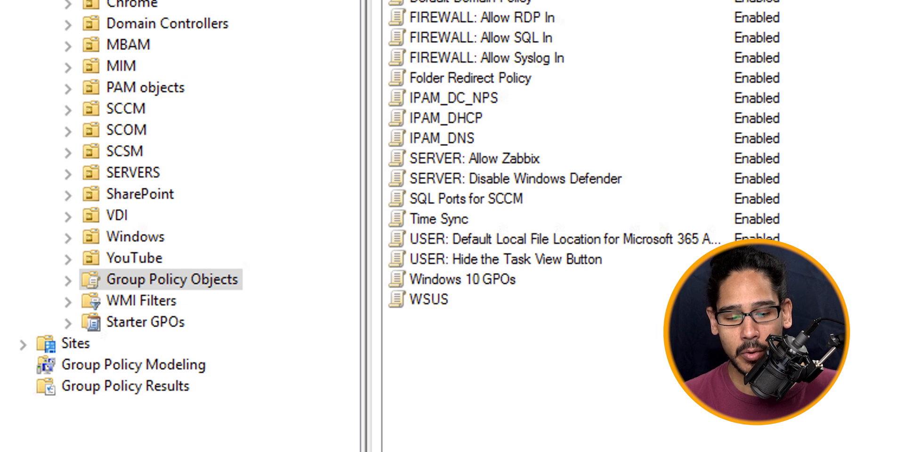
- Create a GPO named 'USER: Prevent Changes to Taskbar and Start Menu Settings' under Group Policy Objects
right_click(155, 279)
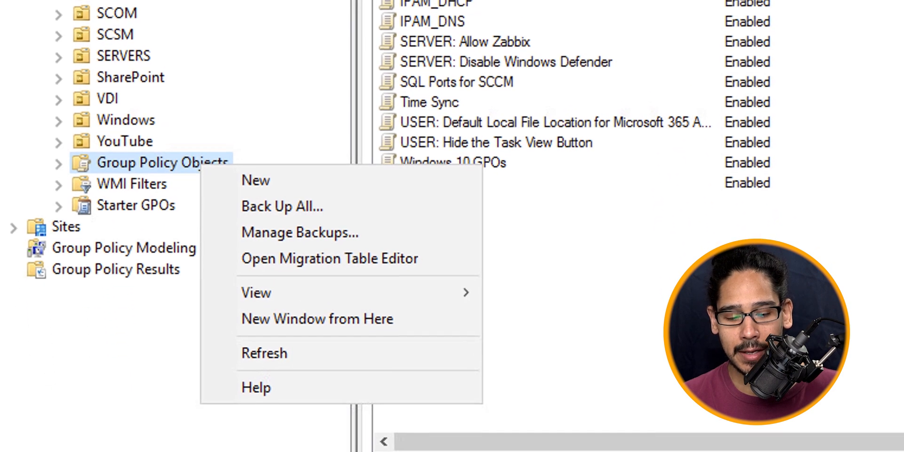
left_click(255, 180)
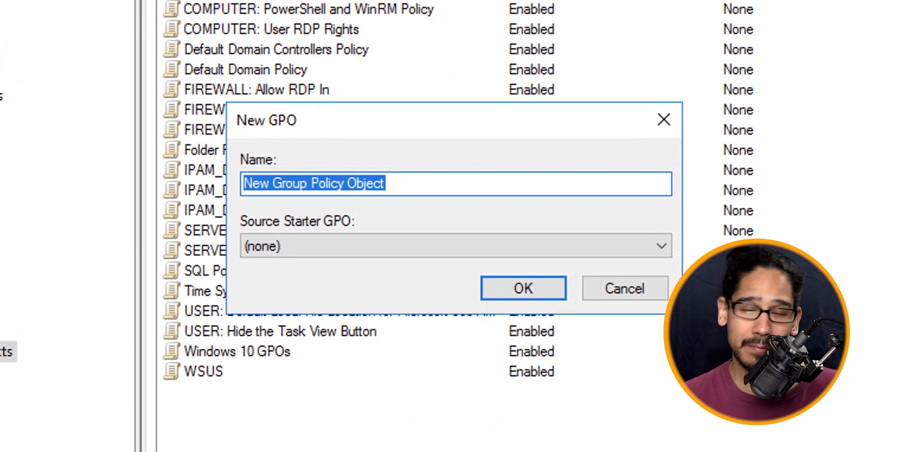
type("USER: Prevent Changes to Taskbar and Start Menu Settings")
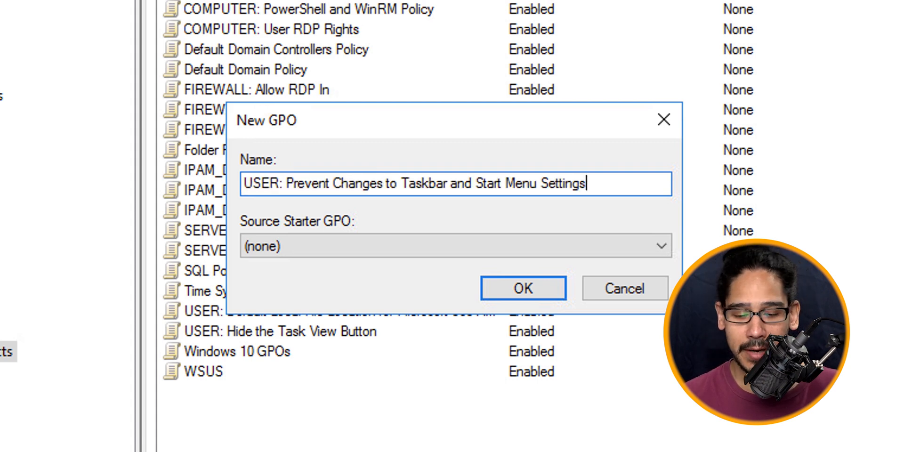
left_click(524, 288)
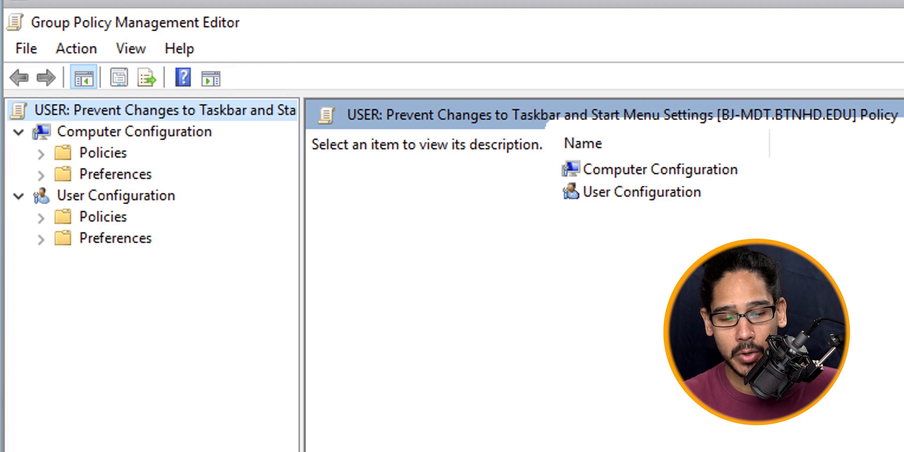
- Under User Configuration > Administrative Templates > Start Menu and Taskbar, set 'Prevent changes to Taskbar and Start Menu Settings' to Enabled
left_click(116, 196)
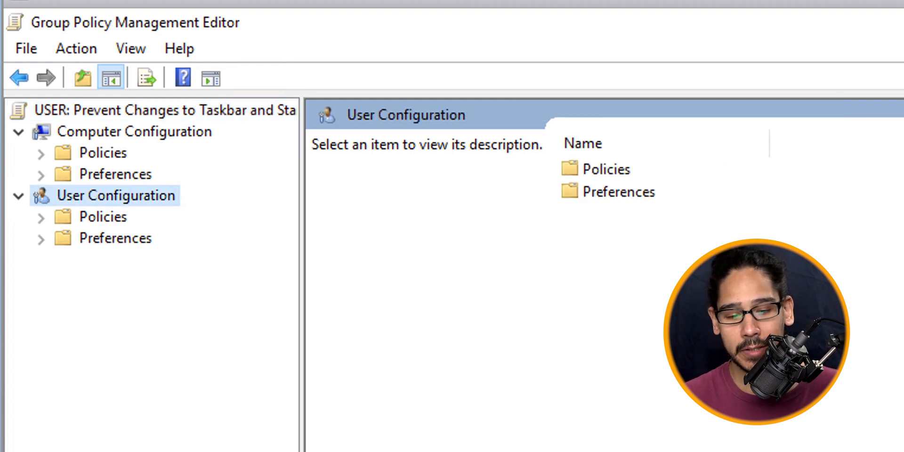
left_click(102, 217)
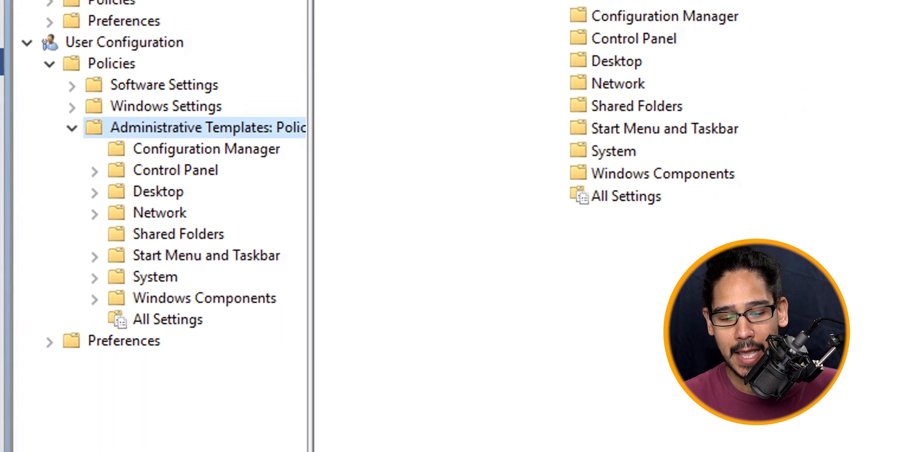
left_click(206, 255)
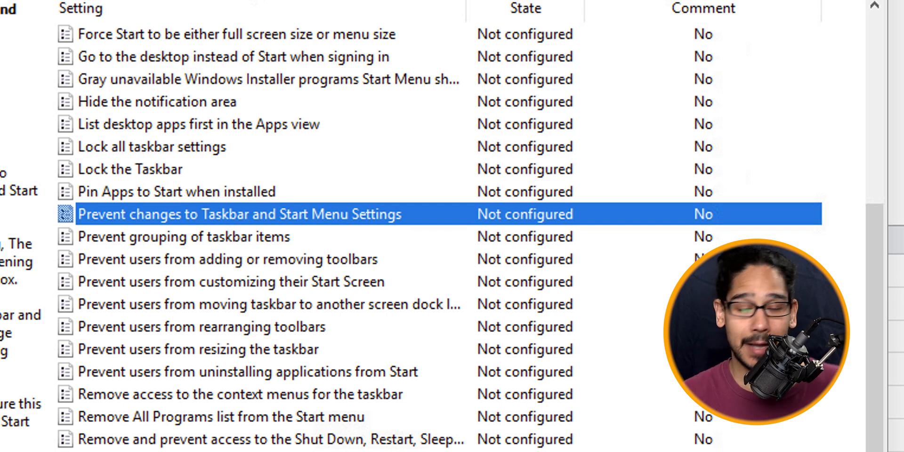
double_click(240, 215)
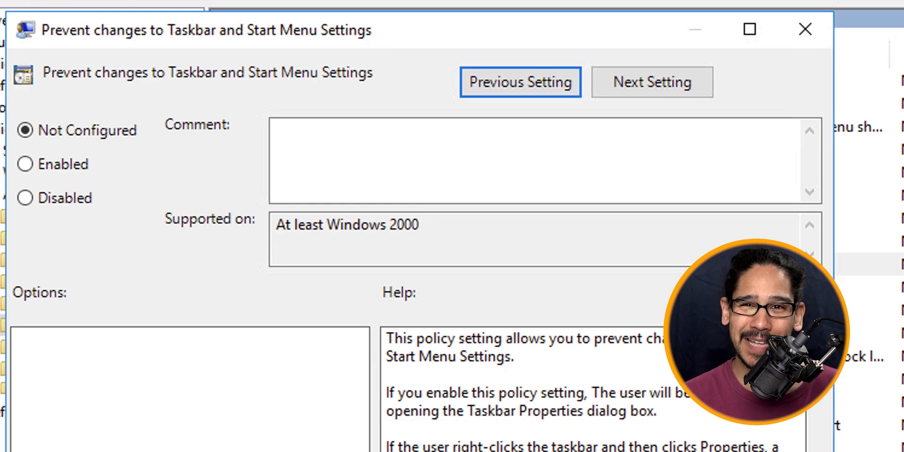
left_click(25, 164)
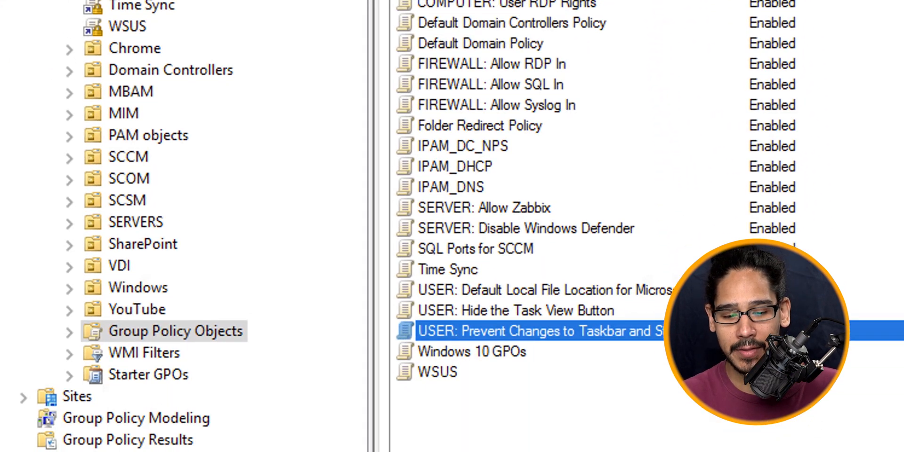
- Link the new taskbar GPO to the Windows OU as an existing GPO
left_click(137, 288)
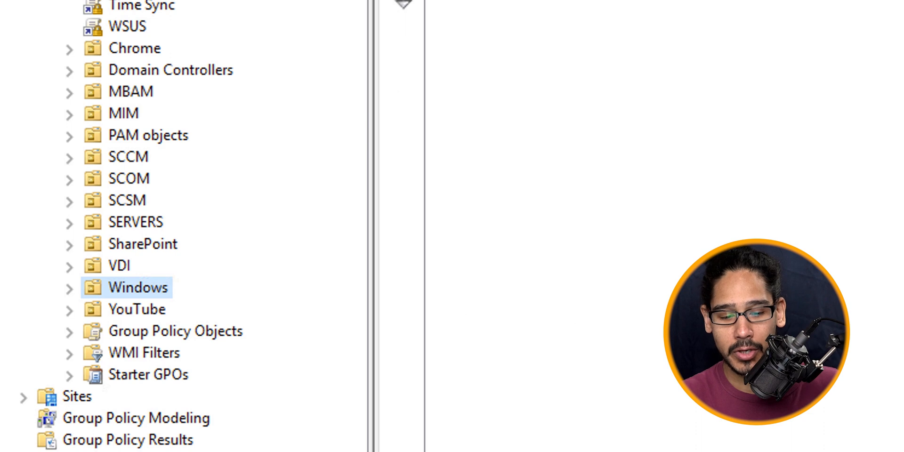
right_click(133, 287)
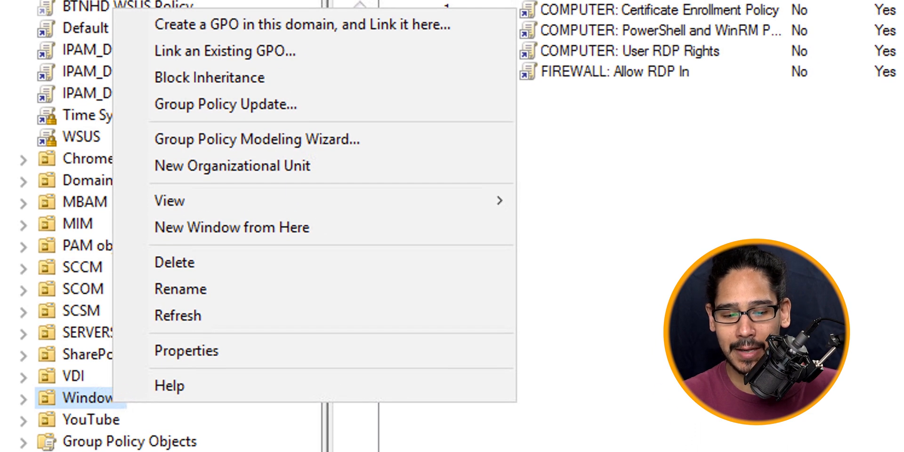
left_click(222, 50)
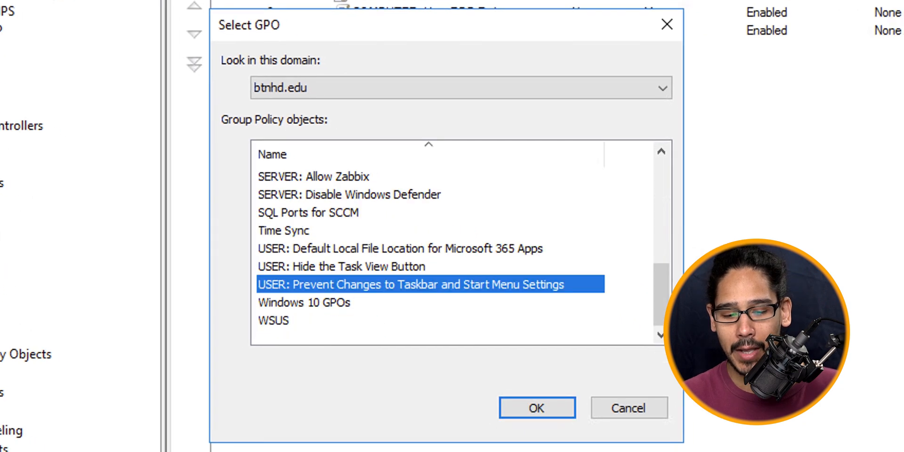
left_click(537, 407)
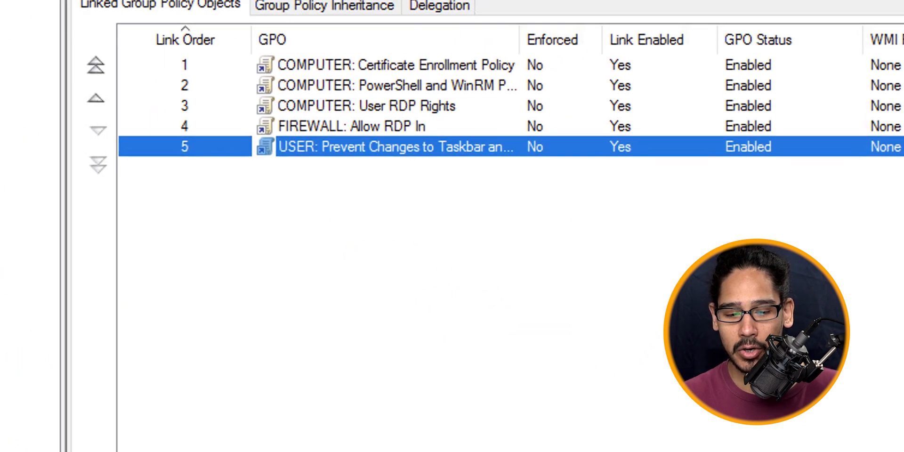